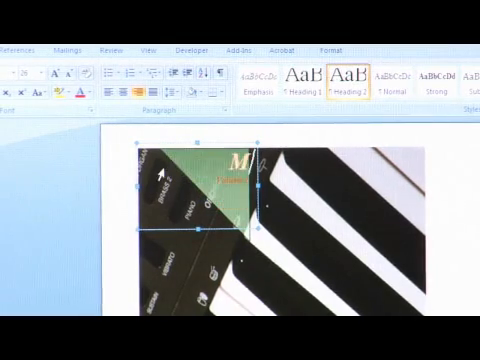
text(My Jam)
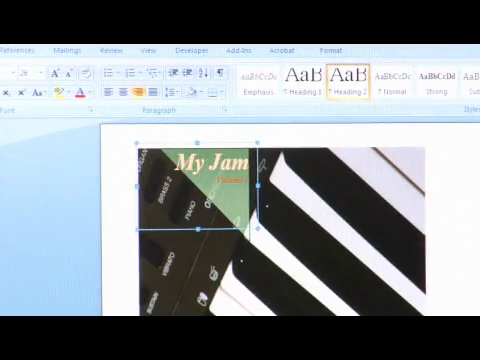
text(s)
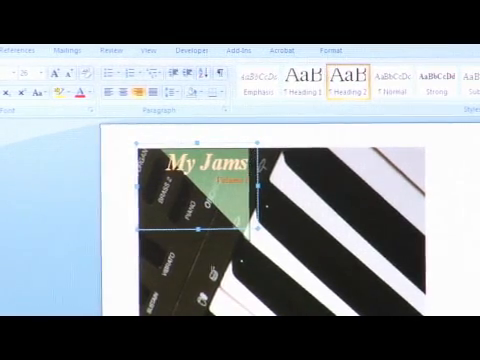